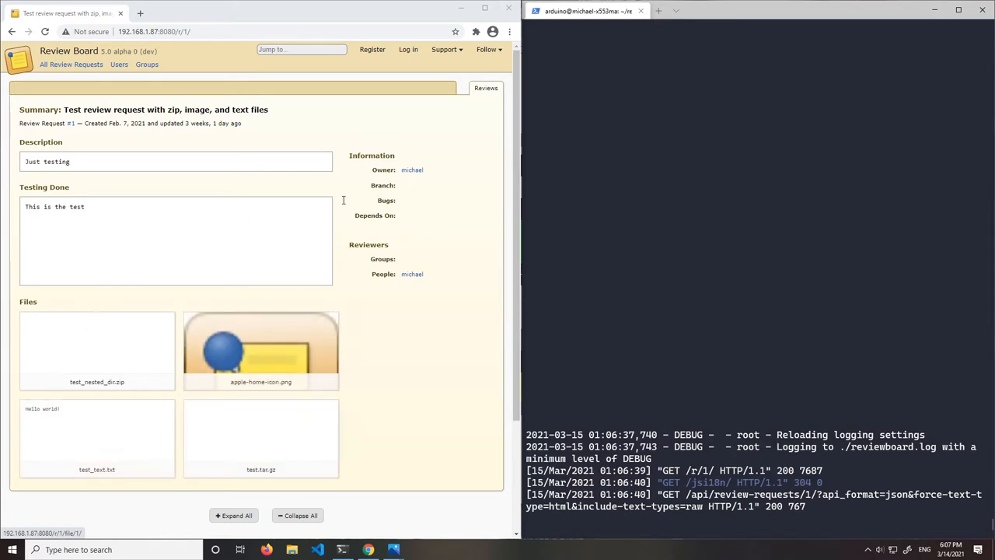
mouse_move(774, 356)
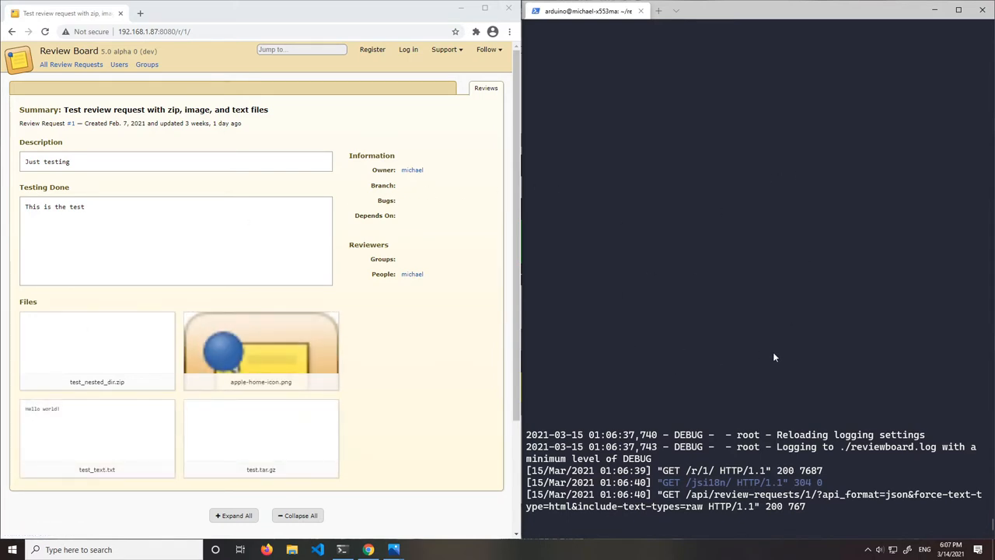
mouse_move(304, 444)
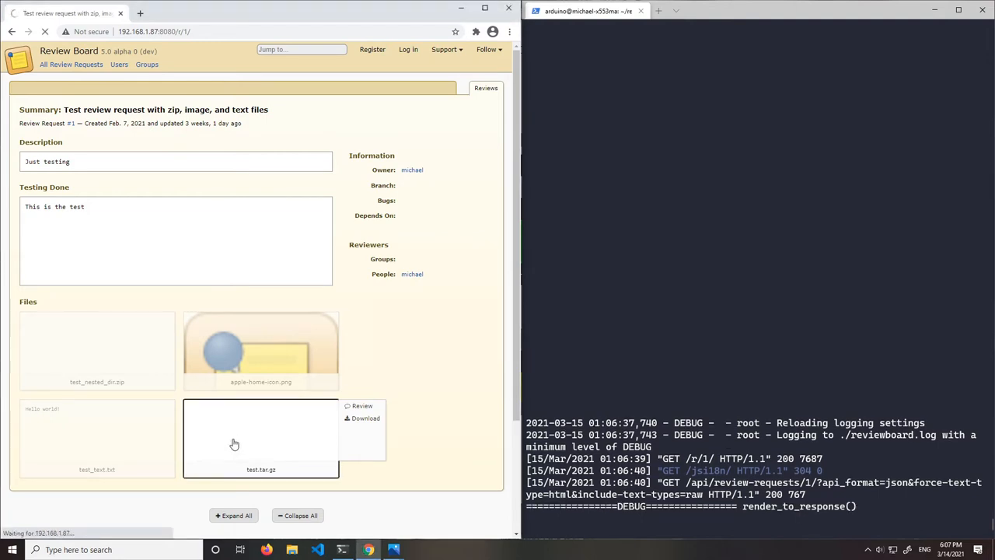
View the test.tar.gz attachment's archive listing and highlight the archive name
click(261, 438)
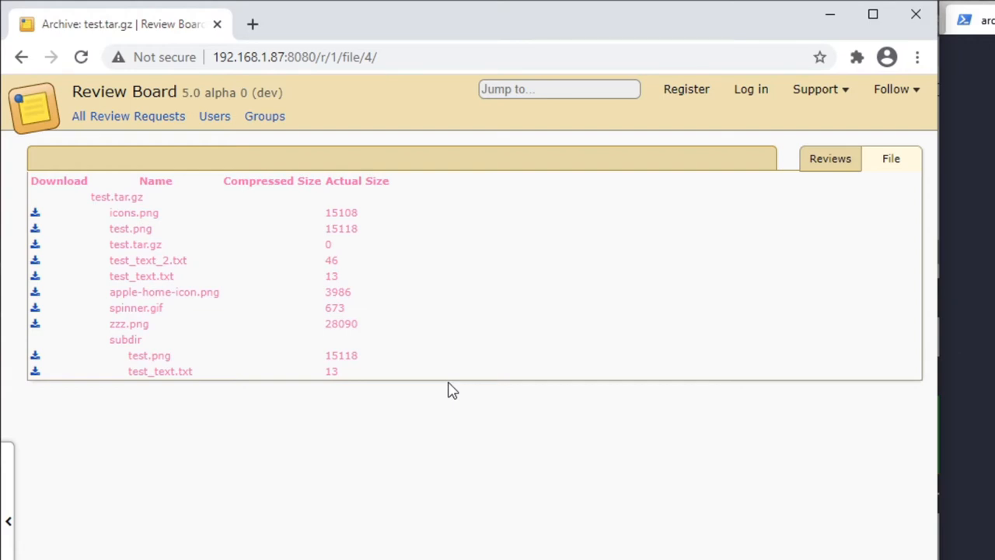
double_click(115, 196)
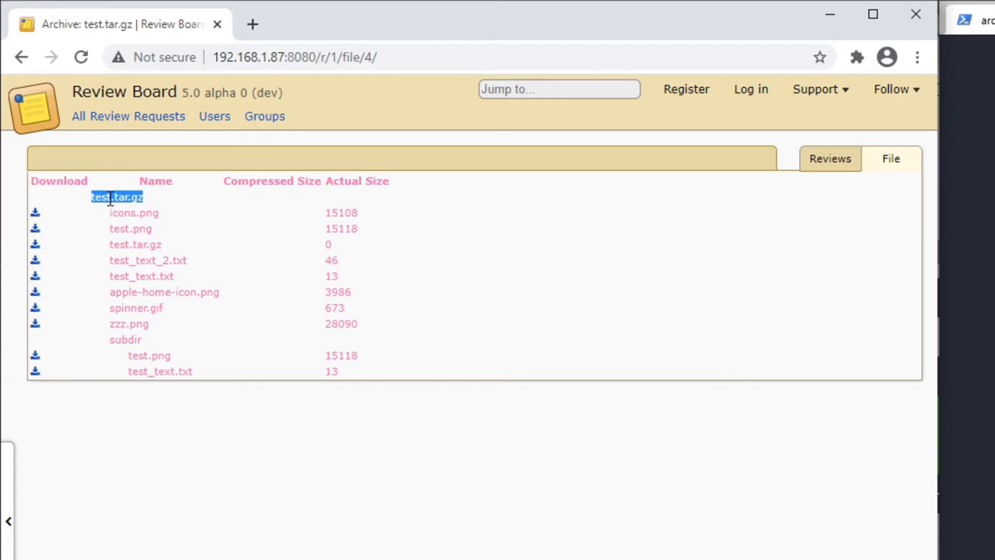
mouse_move(112, 247)
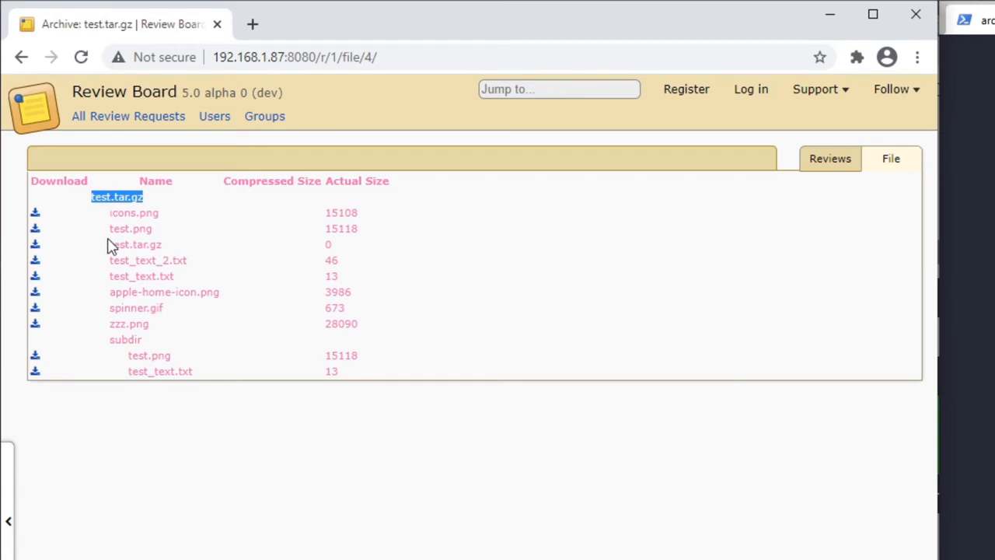
mouse_move(106, 261)
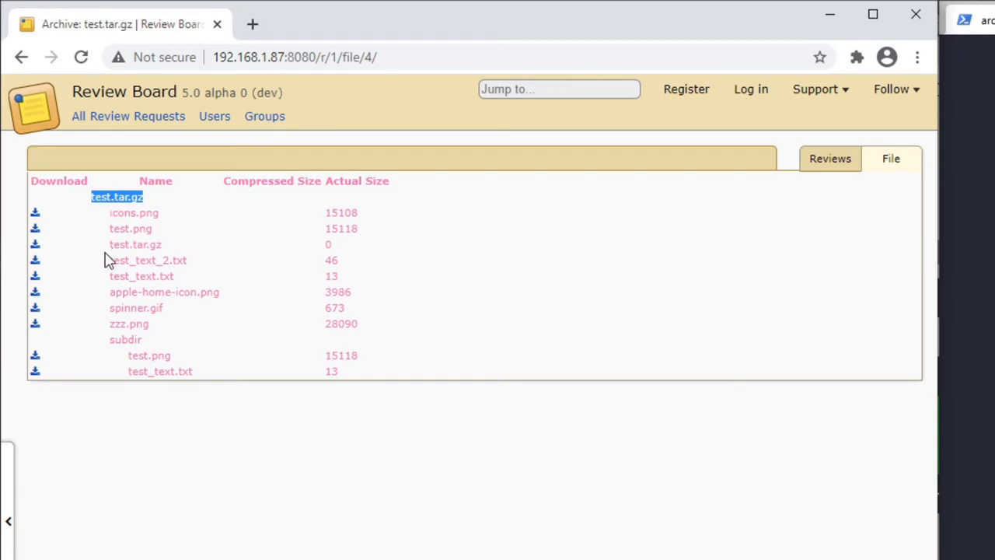
mouse_move(653, 234)
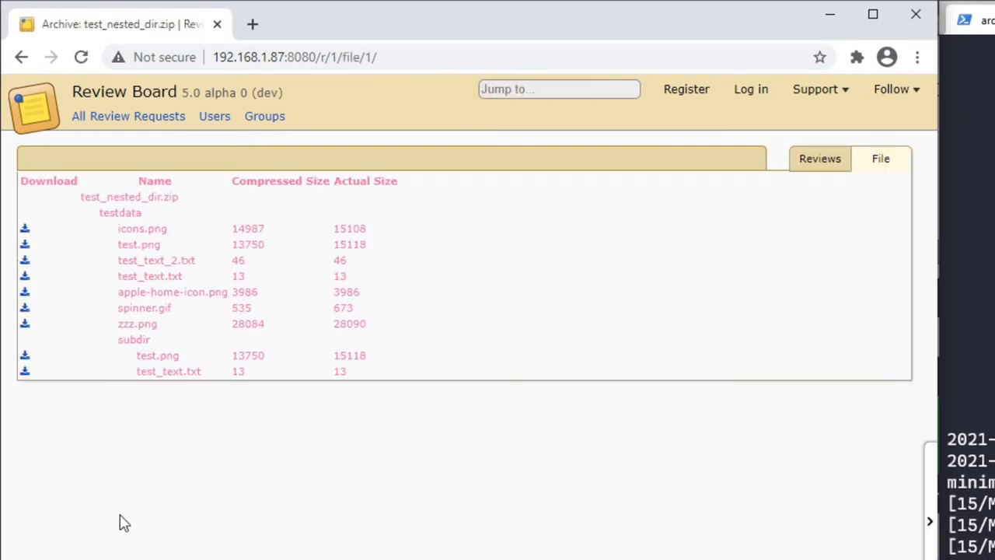
mouse_move(192, 263)
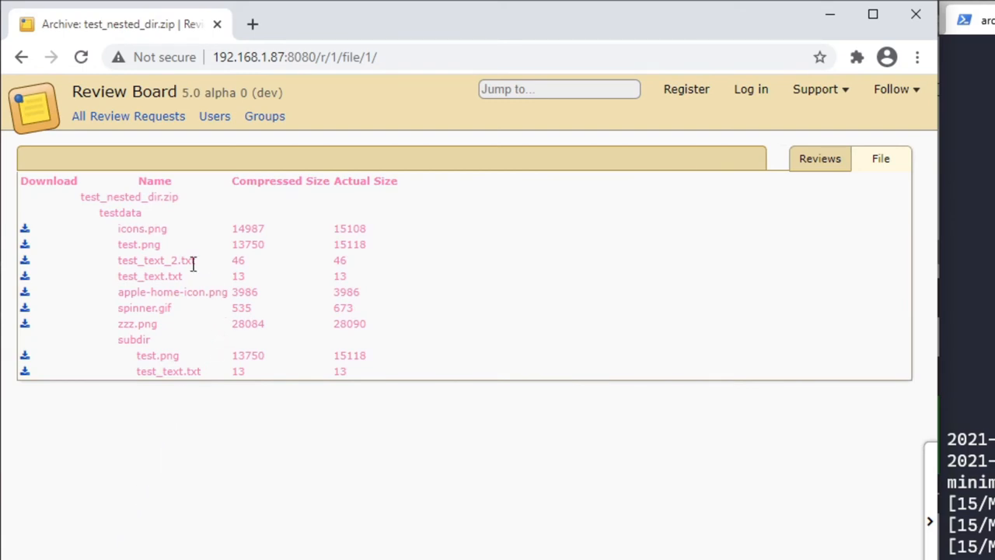
Highlight entries in test_nested_dir.zip's listing: the archive name, the testdata folder and zzz.png's size 28090
double_click(121, 196)
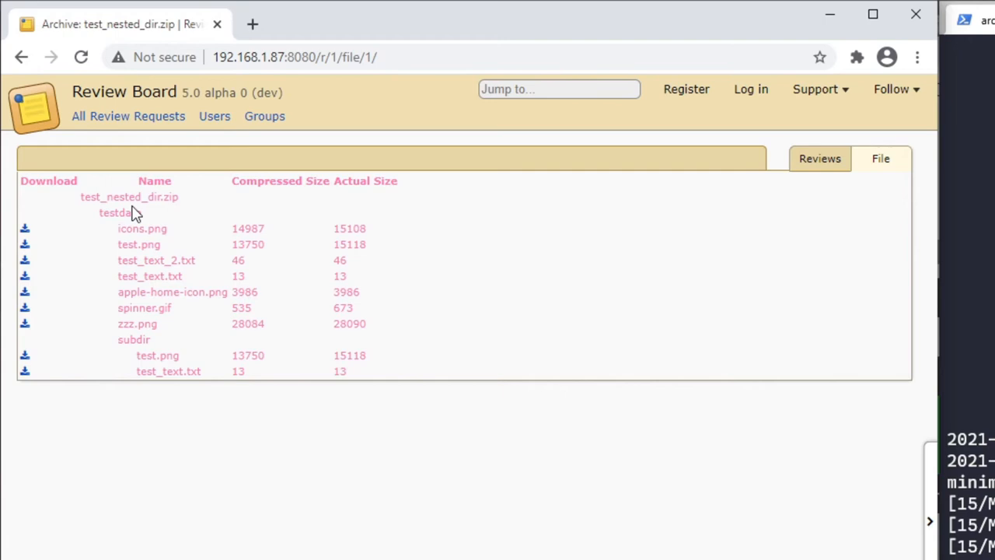
double_click(120, 212)
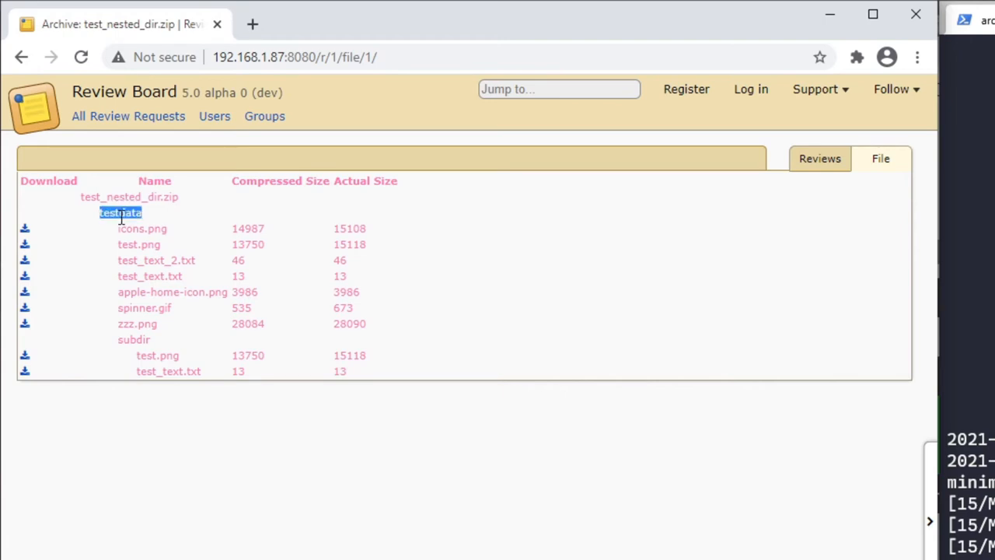
mouse_move(123, 225)
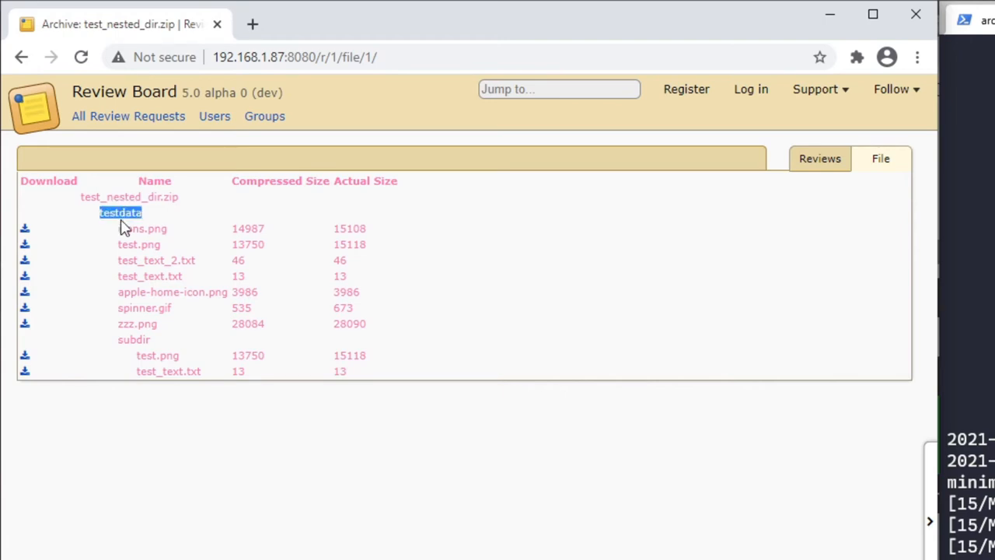
mouse_move(174, 342)
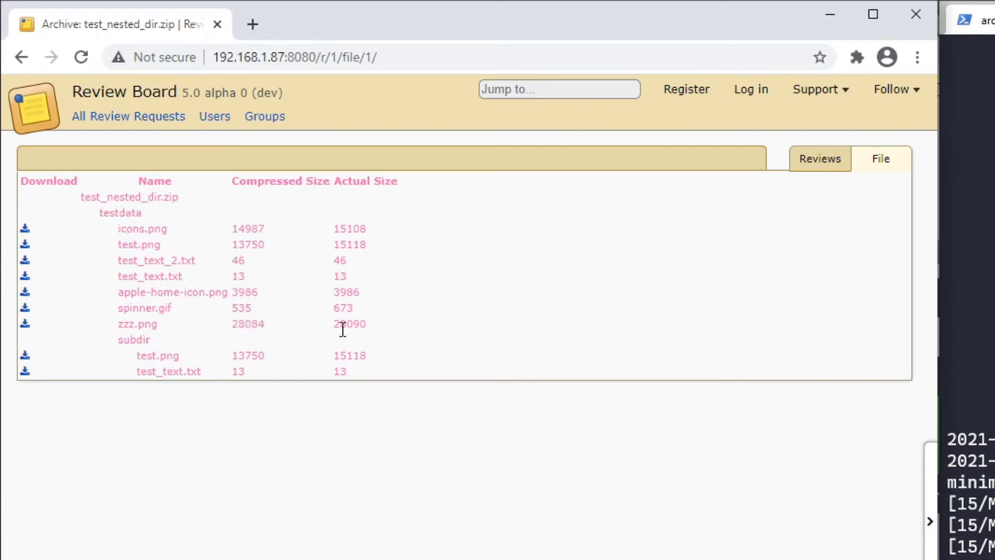
double_click(348, 324)
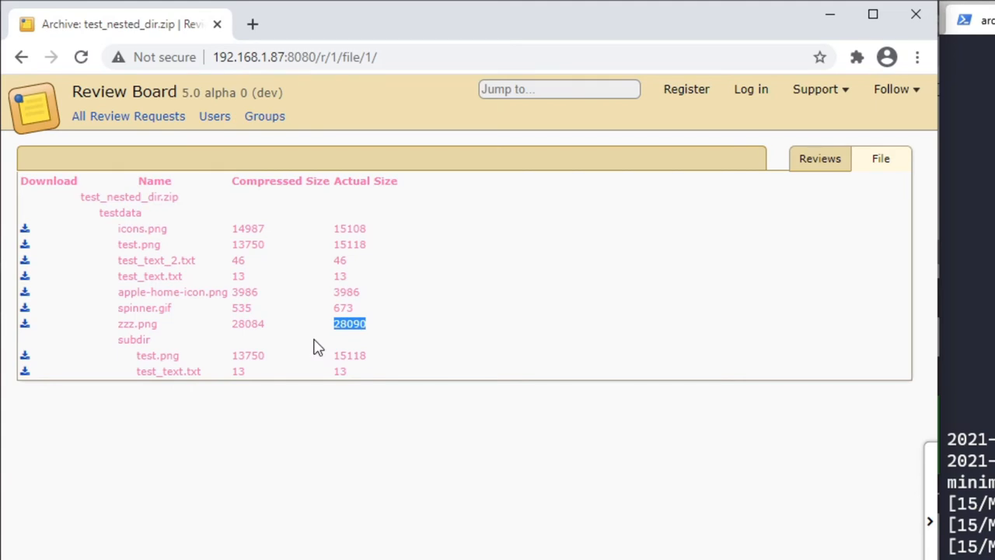
mouse_move(214, 364)
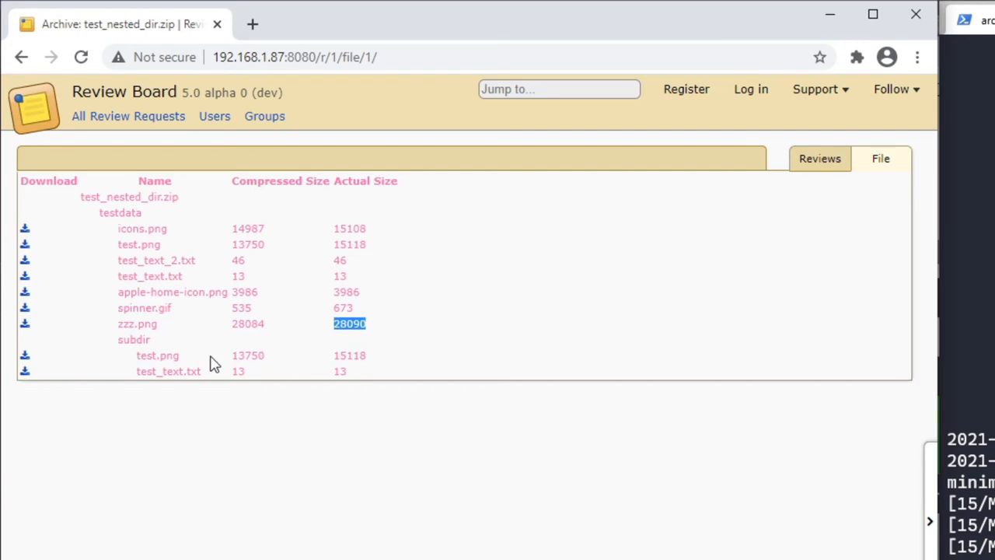
mouse_move(24, 325)
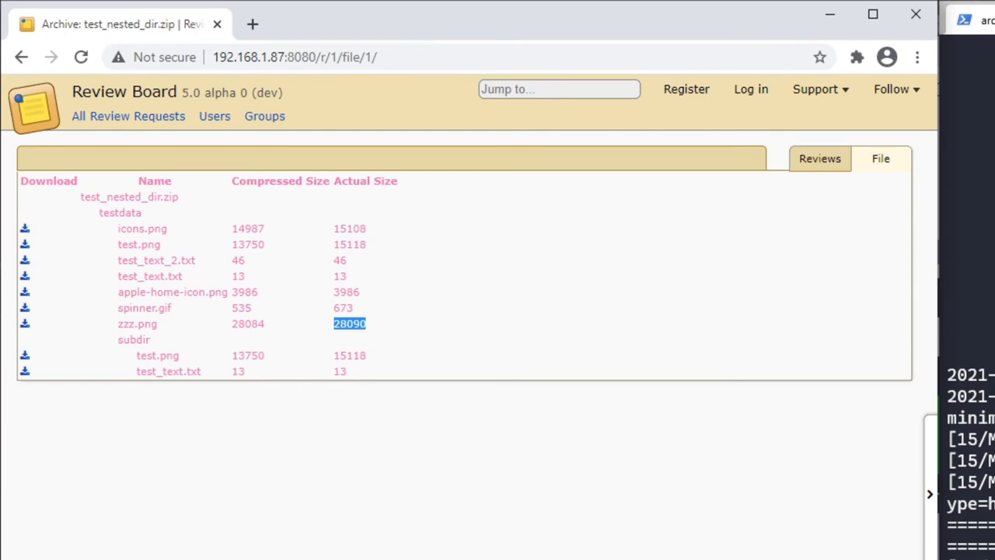
Download zzz.png from the zip listing and view it in an image viewer
click(25, 324)
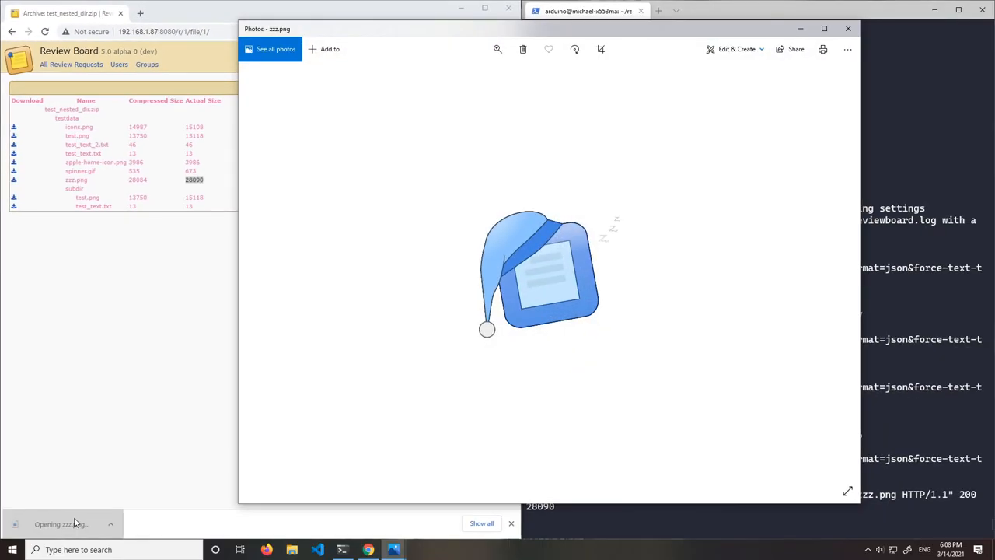